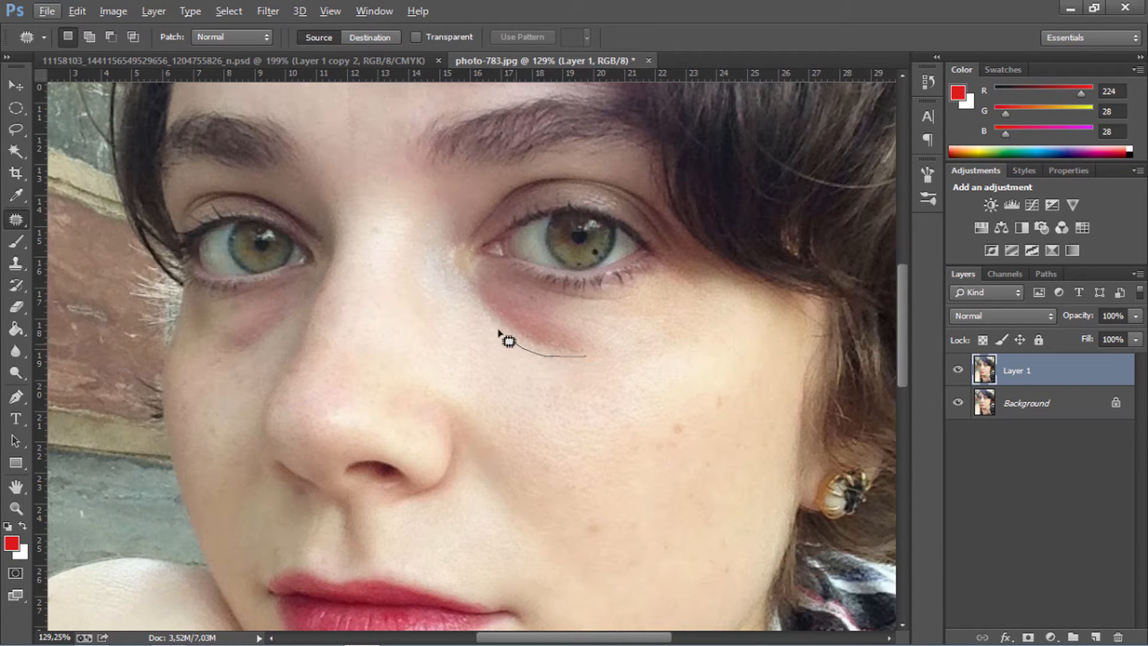
- Patch the dark circle under the right-hand eye with clean cheek skin from below
{"action": "left_click_drag", "start_coordinate": [507, 343], "coordinate": [511, 283]}
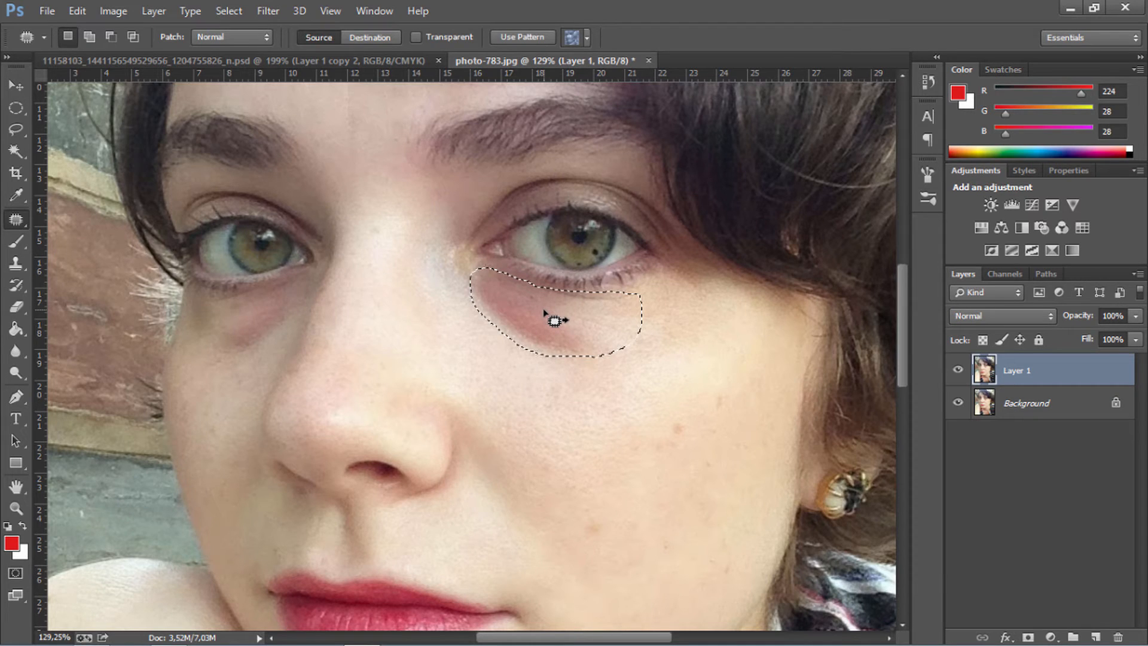
{"action": "left_click_drag", "start_coordinate": [553, 318], "coordinate": [545, 366]}
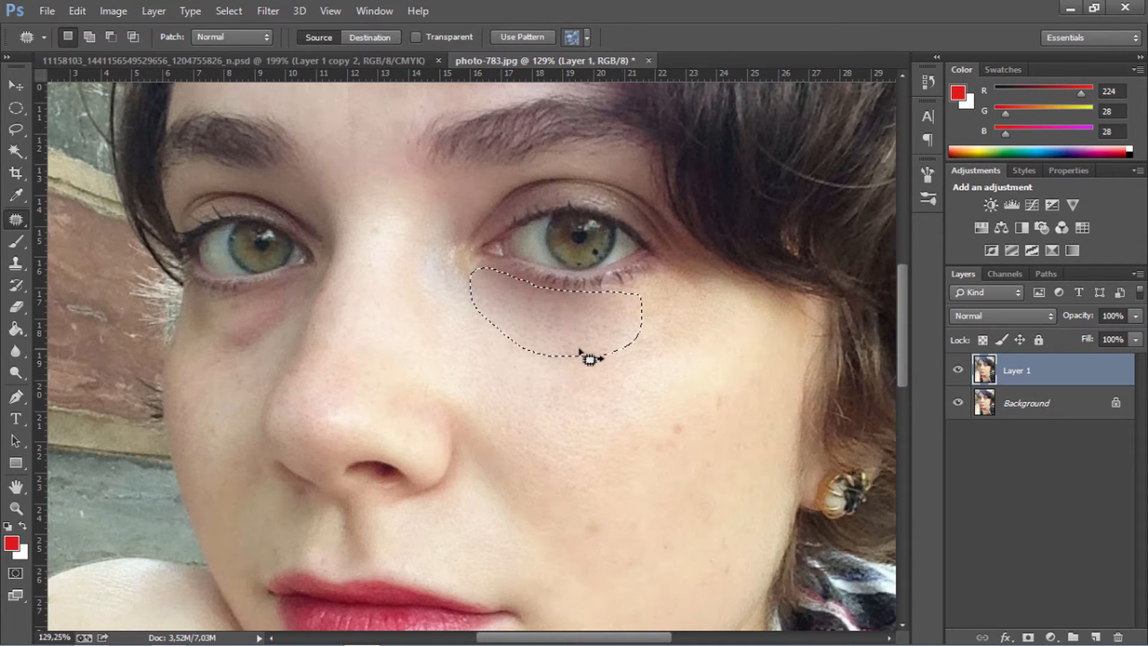
{"action": "left_click_drag", "start_coordinate": [586, 359], "coordinate": [538, 338]}
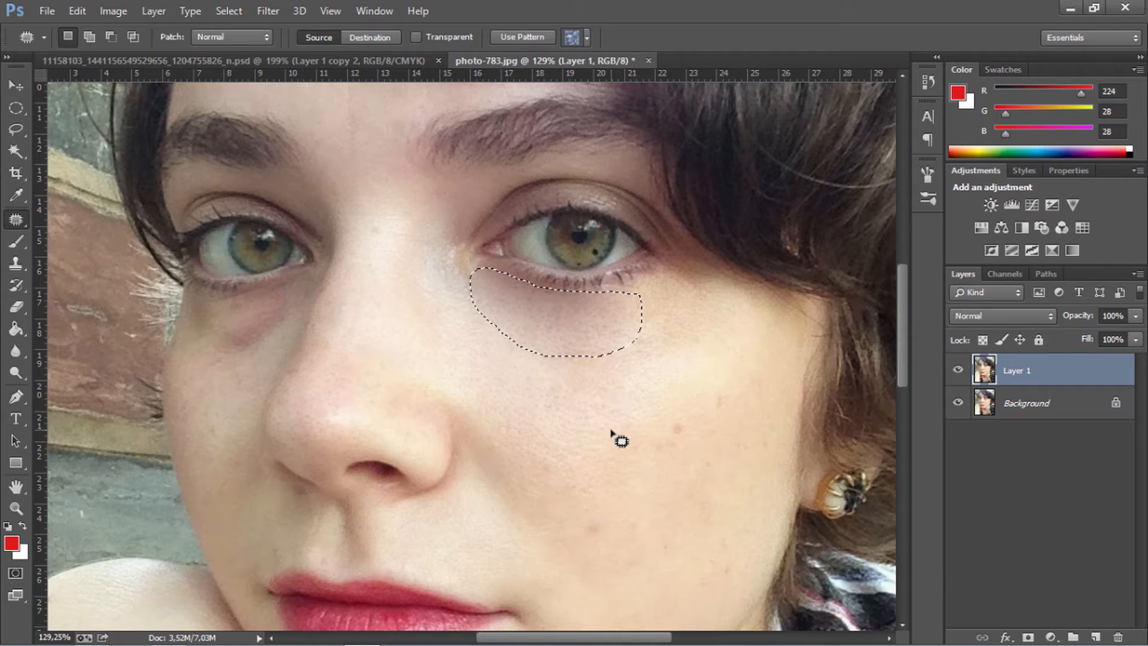
{"action": "mouse_move", "coordinate": [594, 348]}
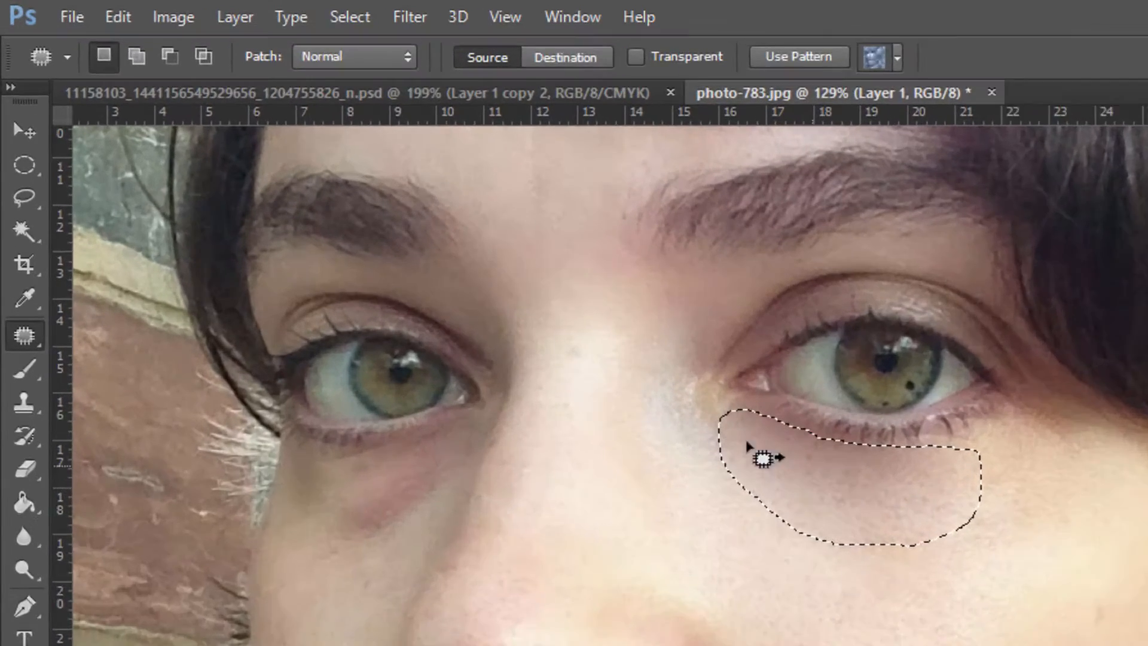
- Bring up Fade Patch Selection and compare the patch at zero, quarter and full strength
{"action": "left_click", "coordinate": [118, 16]}
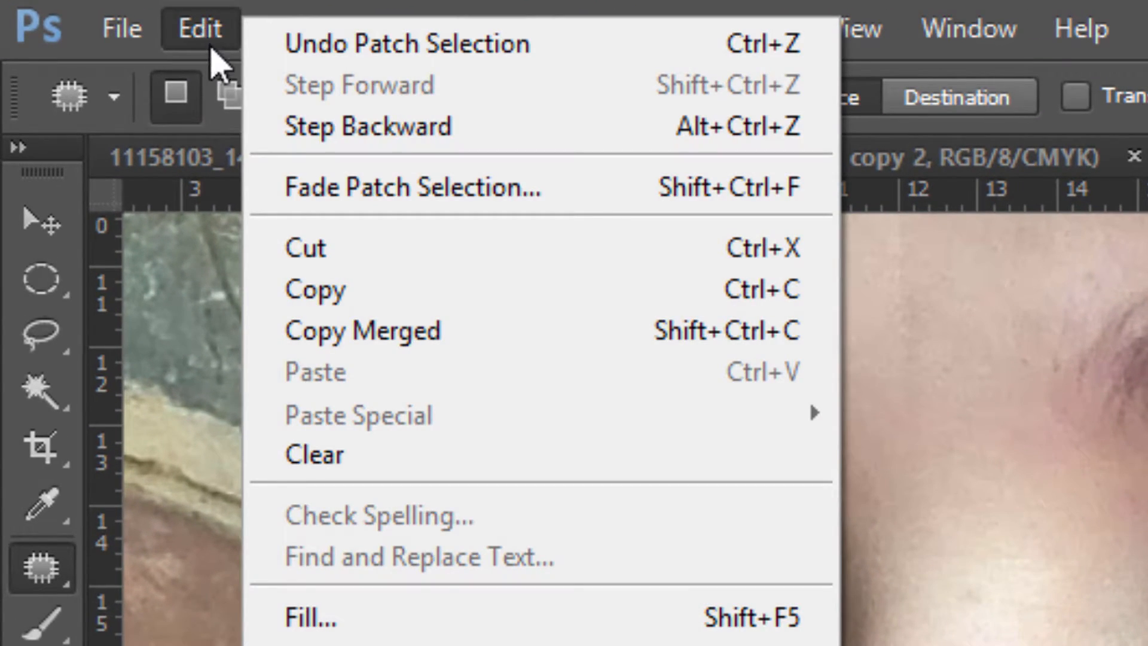
{"action": "left_click", "coordinate": [413, 188]}
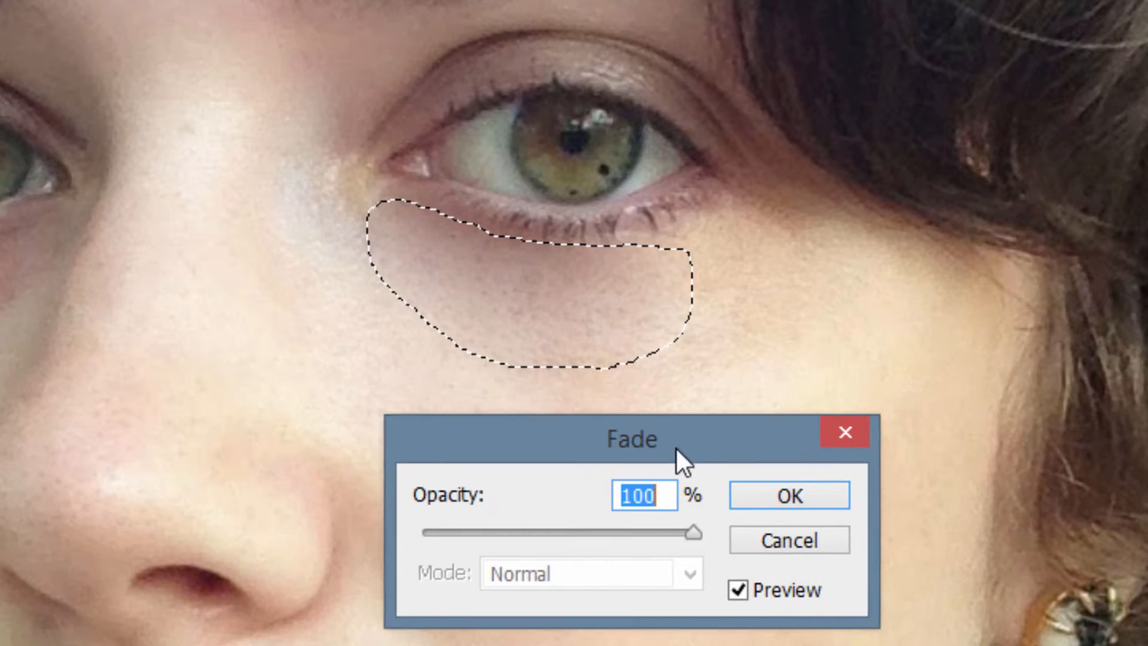
{"action": "left_click_drag", "start_coordinate": [693, 533], "coordinate": [412, 534]}
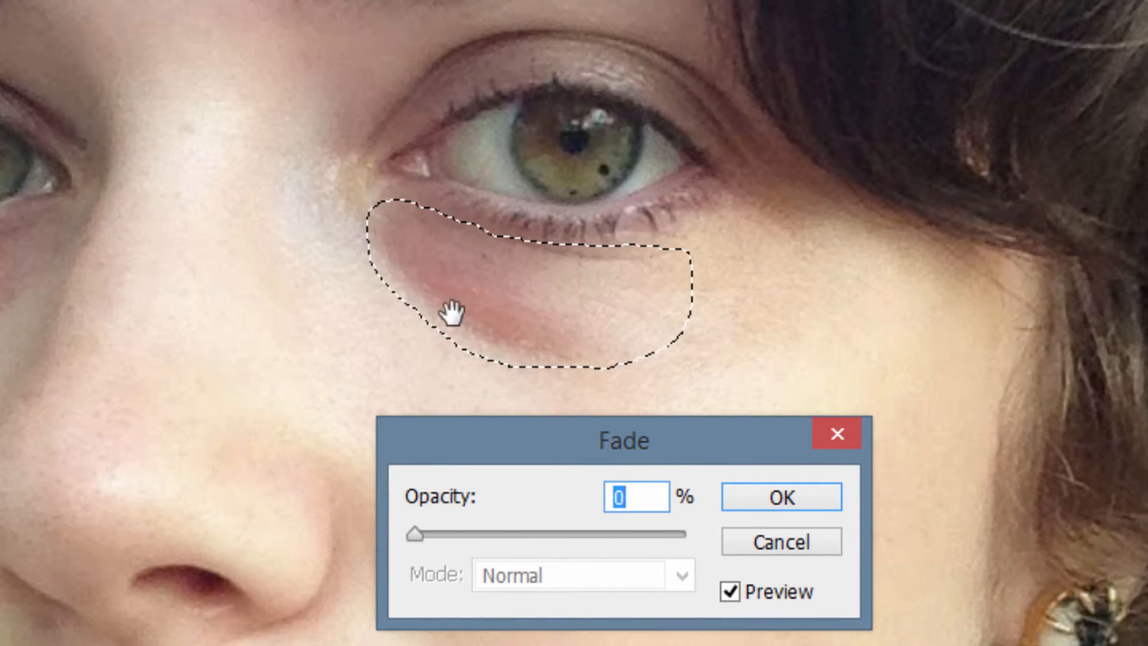
{"action": "left_click_drag", "start_coordinate": [414, 534], "coordinate": [479, 533]}
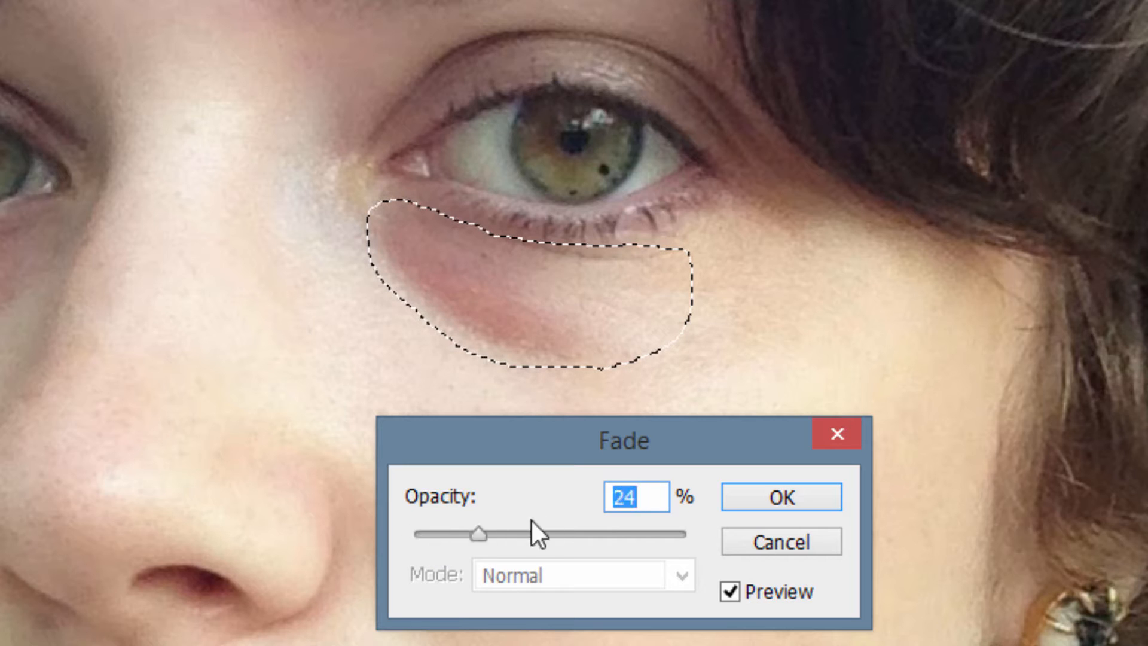
{"action": "left_click_drag", "start_coordinate": [477, 533], "coordinate": [687, 534]}
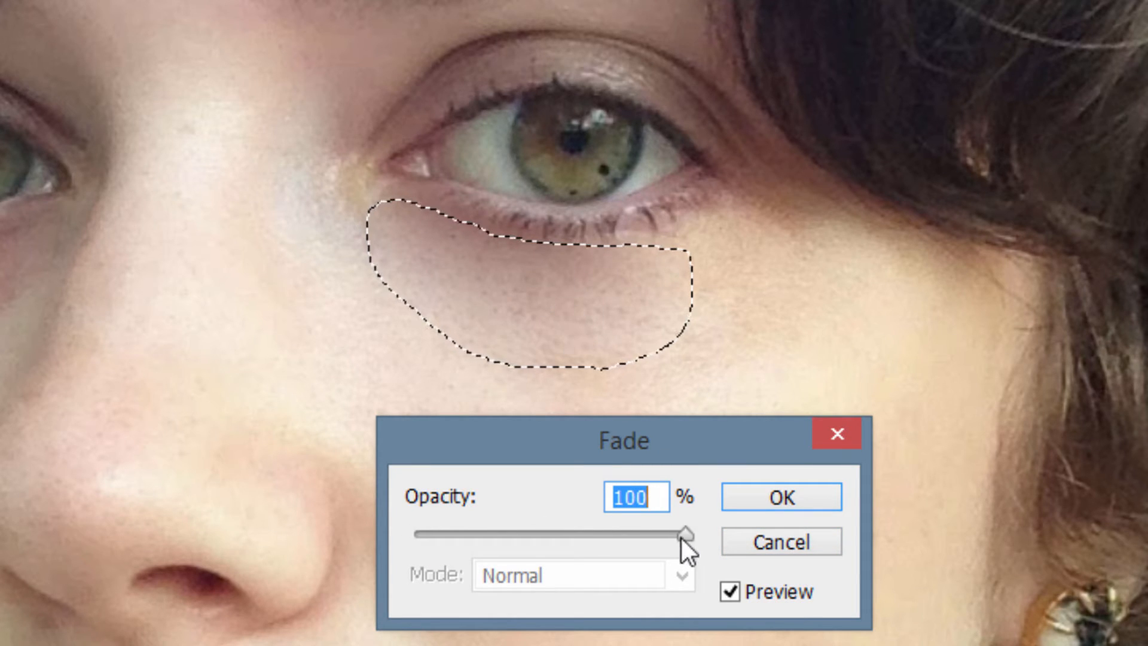
- Set the patch fade opacity to 63% and confirm it
{"action": "left_click_drag", "start_coordinate": [686, 533], "coordinate": [570, 533]}
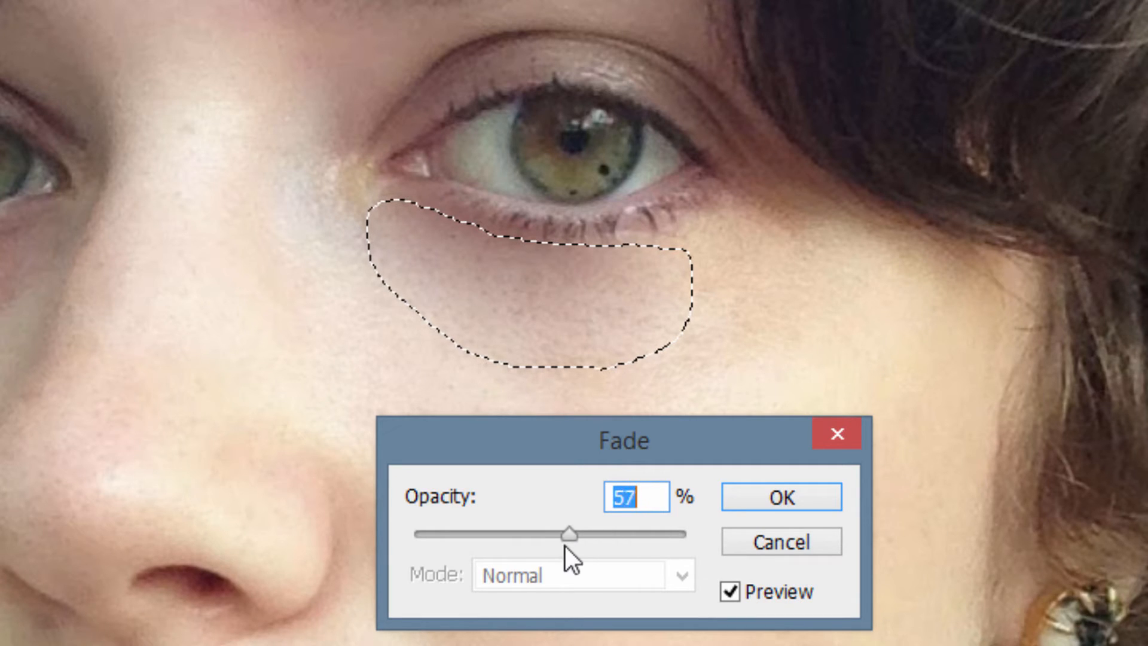
{"action": "left_click_drag", "start_coordinate": [570, 535], "coordinate": [583, 535]}
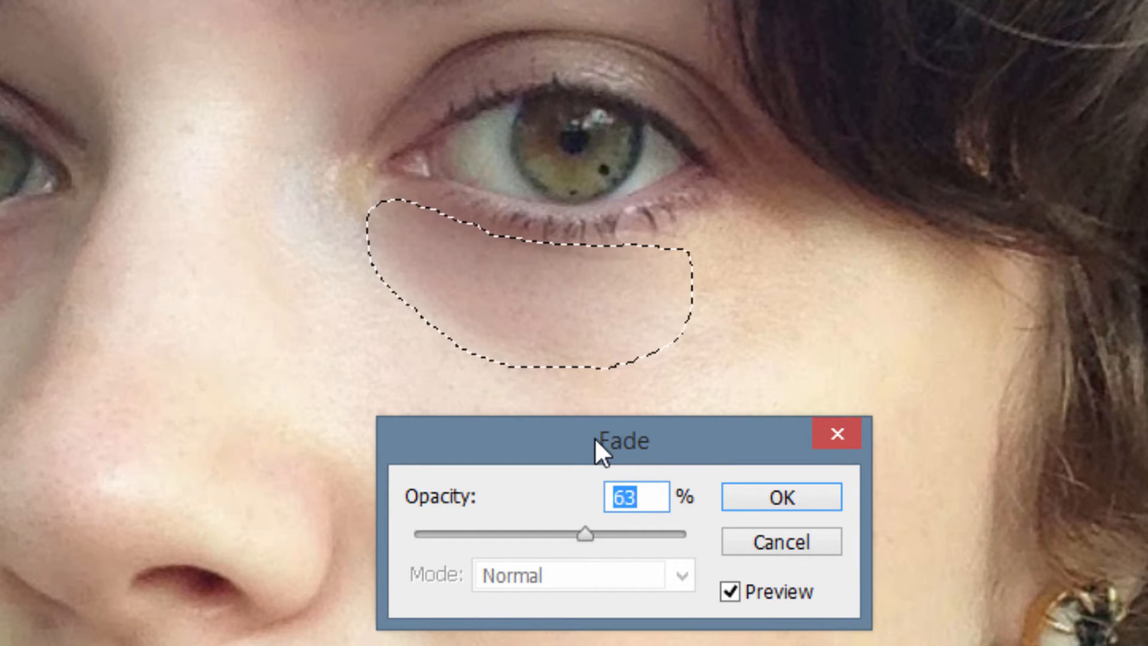
{"action": "left_click", "coordinate": [780, 496]}
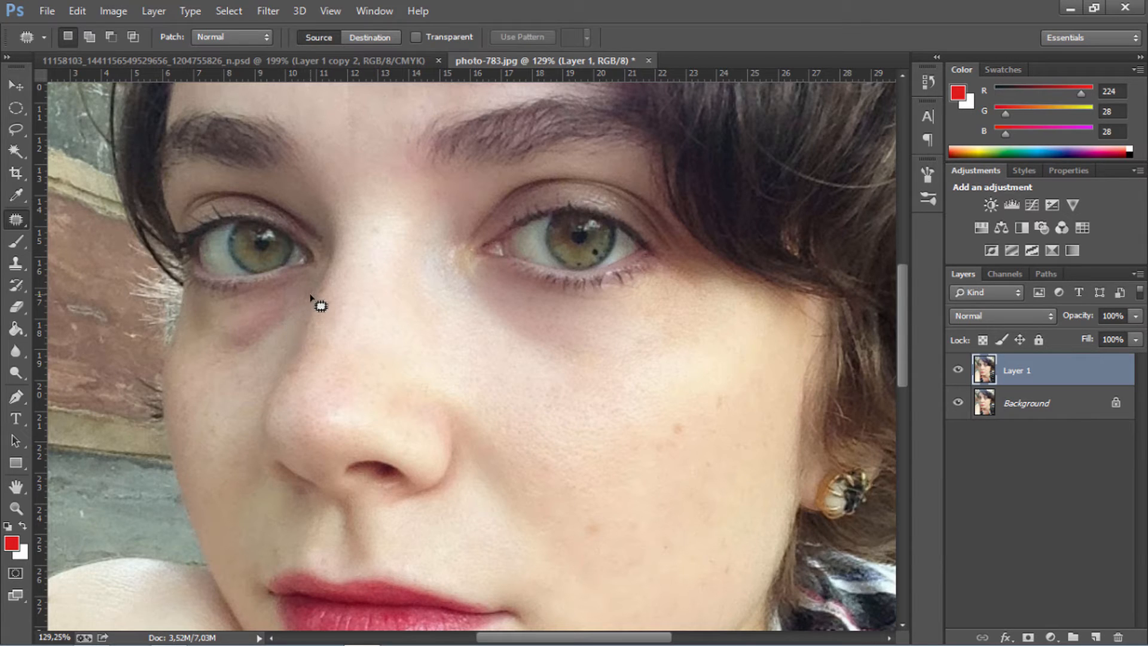
- Patch the dark circle under the left-hand eye and bring up Fade Patch Selection for it
{"action": "left_click_drag", "start_coordinate": [321, 300], "coordinate": [201, 334]}
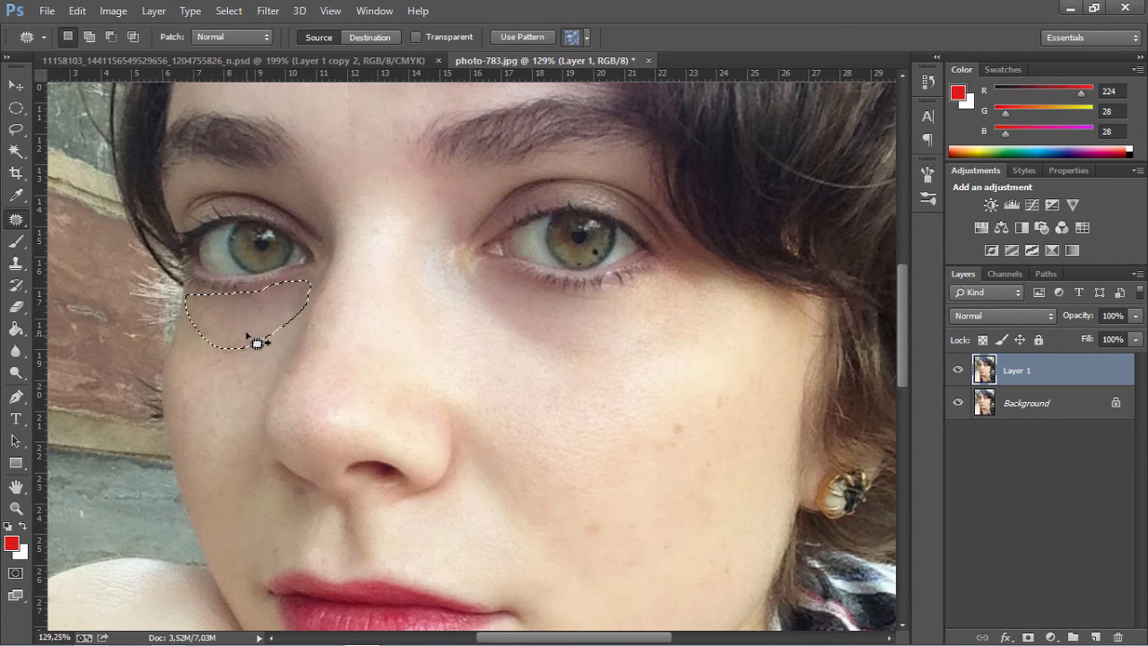
{"action": "left_click", "coordinate": [77, 10]}
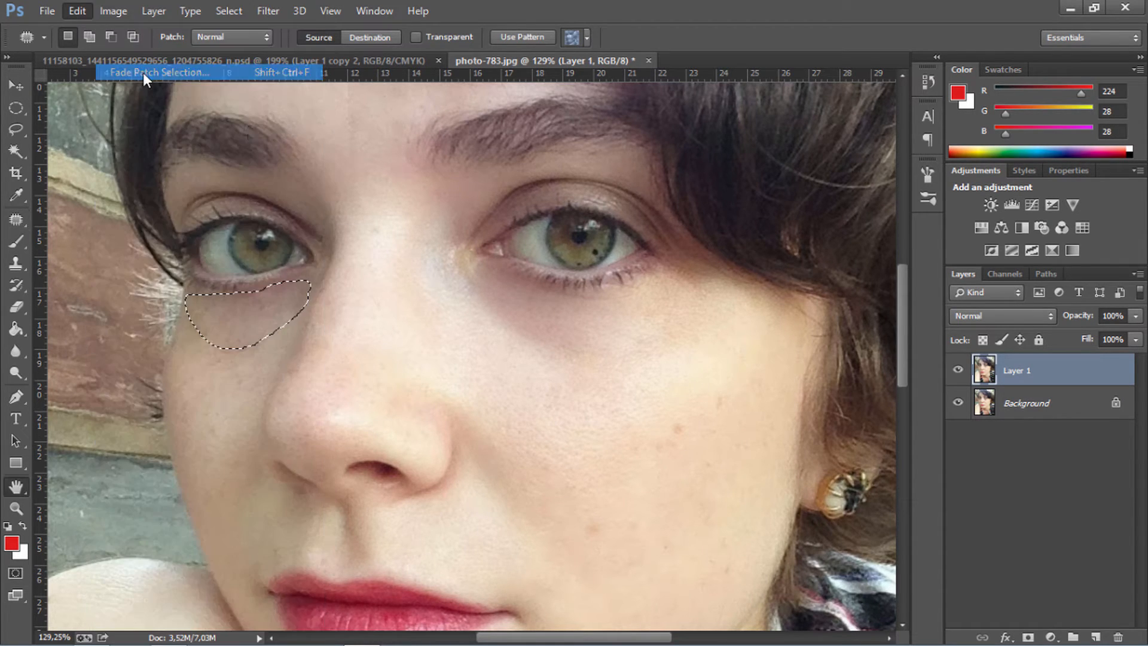
{"action": "left_click", "coordinate": [157, 72]}
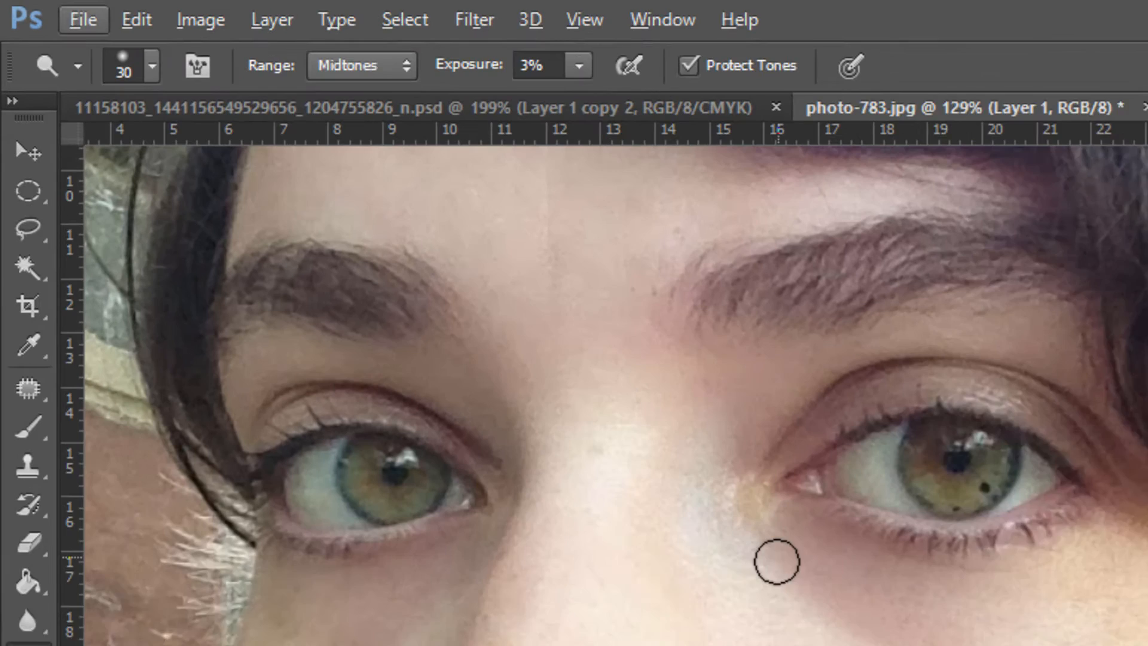
- Set the Dodge brush to a 30 px tip with 0% hardness
{"action": "left_click", "coordinate": [152, 66]}
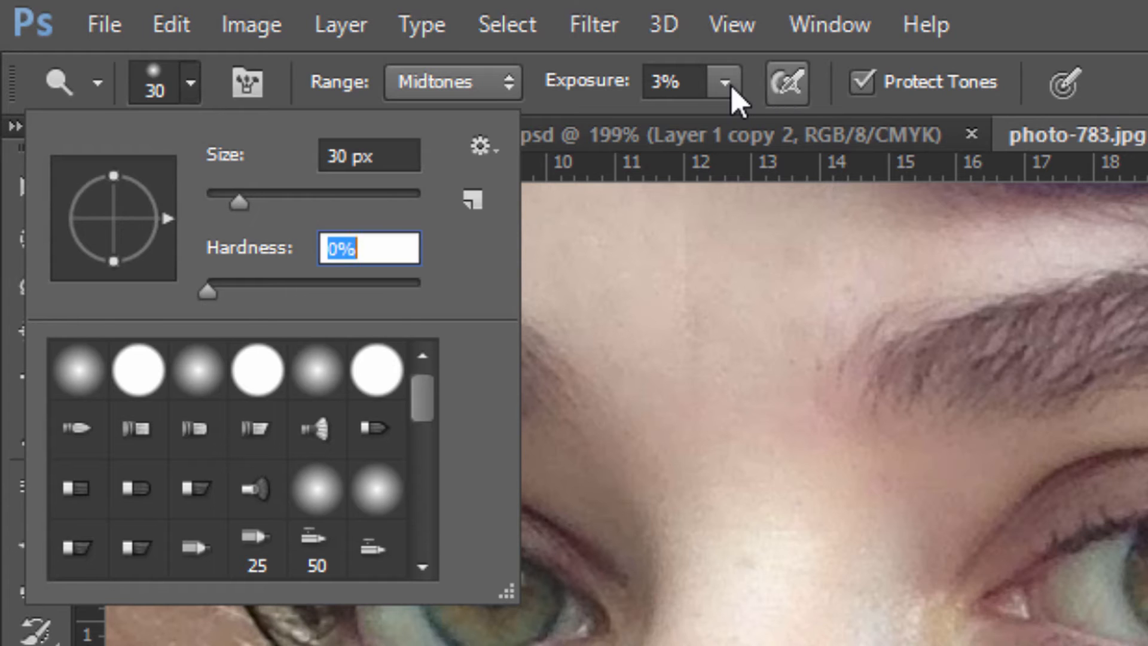
{"action": "left_click", "coordinate": [725, 82]}
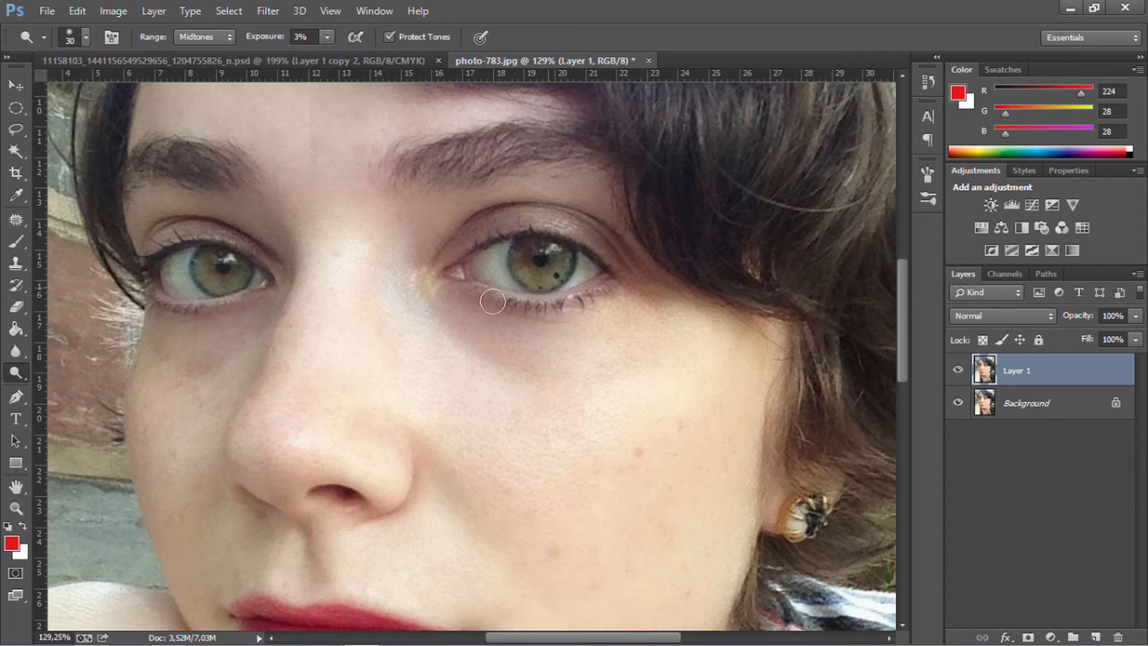
{"action": "mouse_move", "coordinate": [513, 360]}
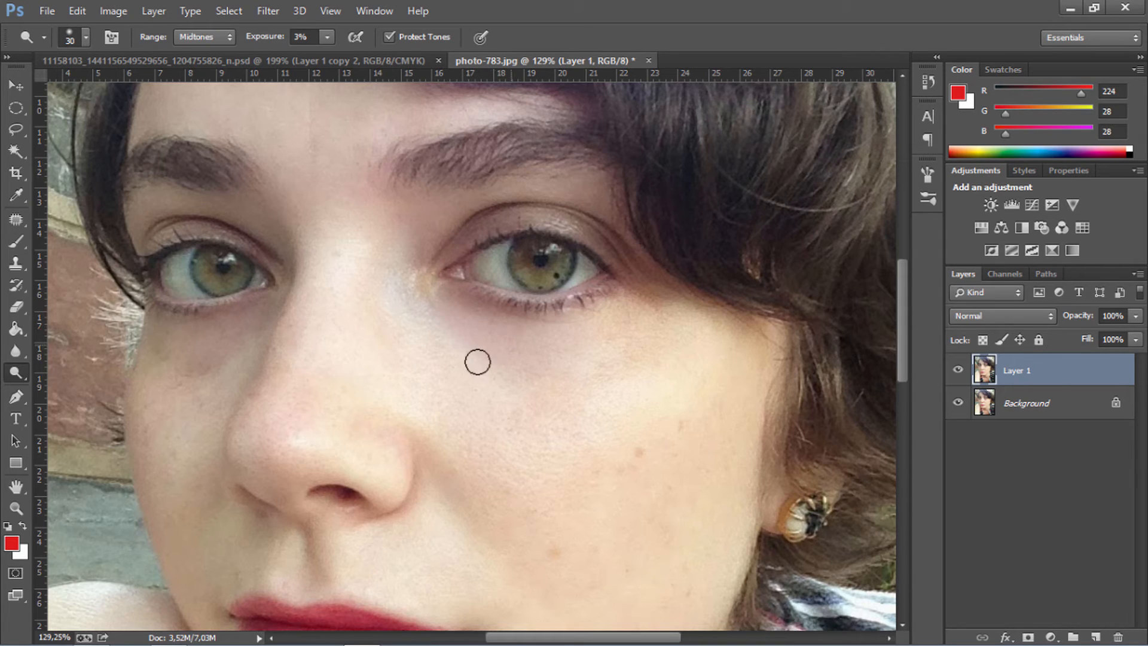
{"action": "mouse_move", "coordinate": [623, 322]}
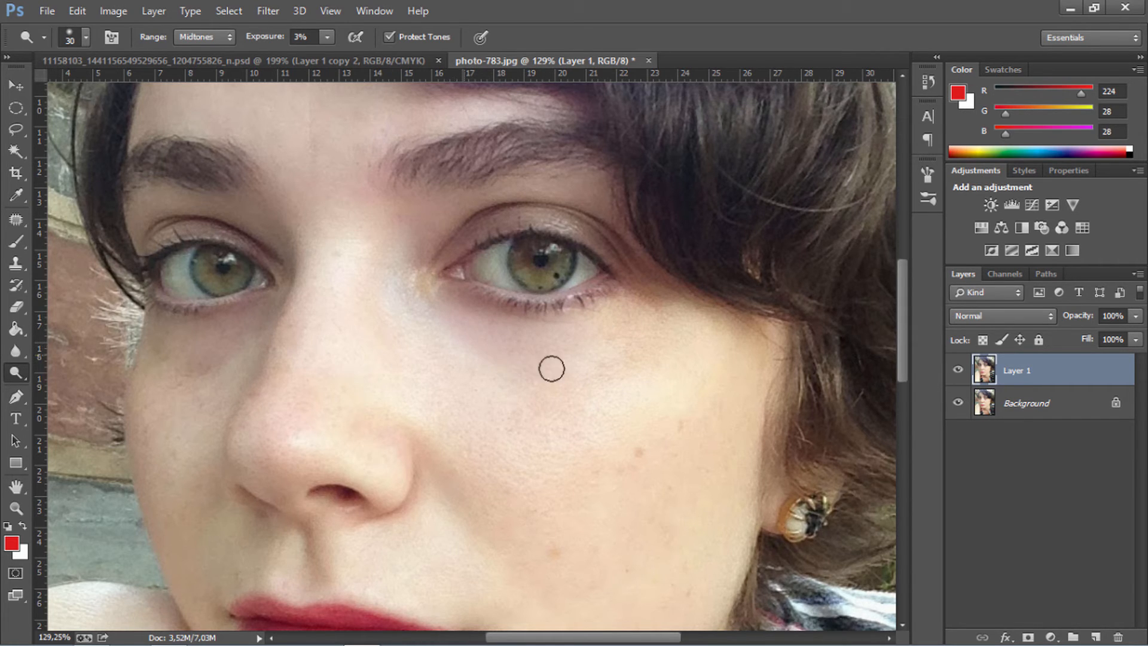
{"action": "mouse_move", "coordinate": [452, 339]}
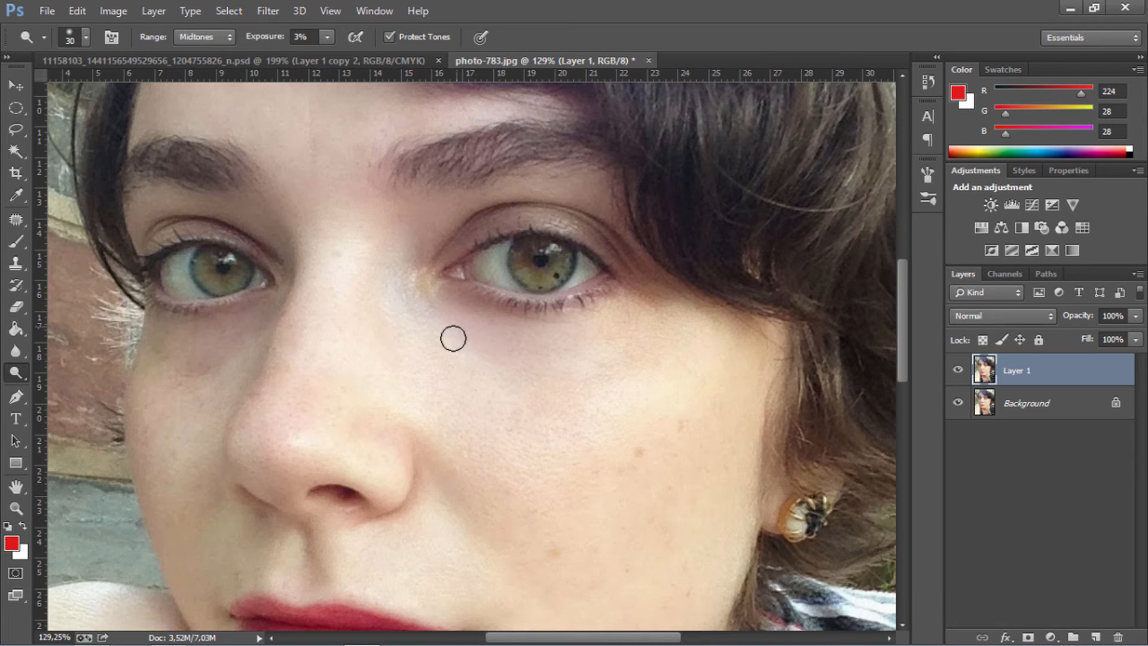
{"action": "mouse_move", "coordinate": [220, 347]}
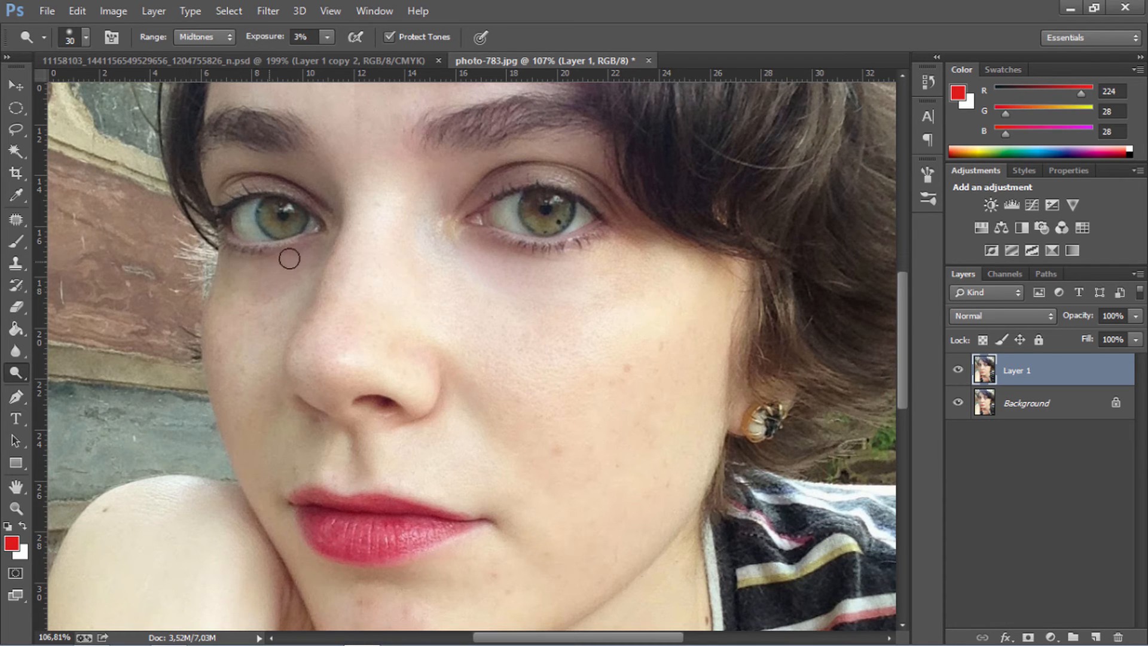
{"action": "mouse_move", "coordinate": [313, 258]}
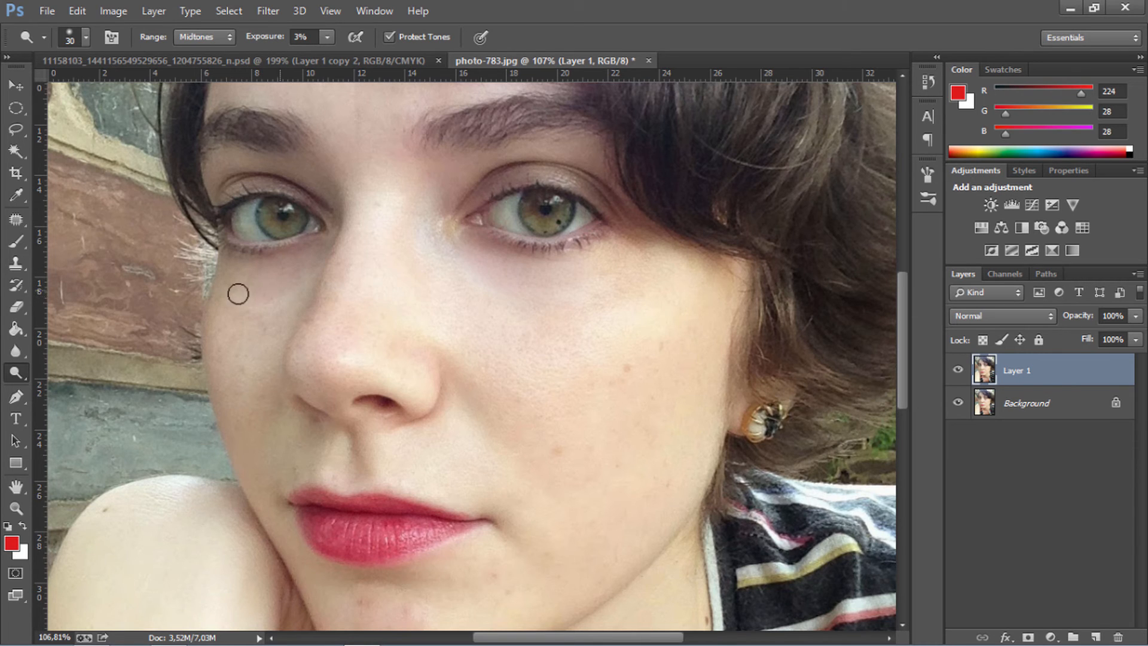
- Dodge over the leftover shadow beneath the left-hand eye to brighten it
{"action": "left_click_drag", "start_coordinate": [238, 294], "coordinate": [316, 313]}
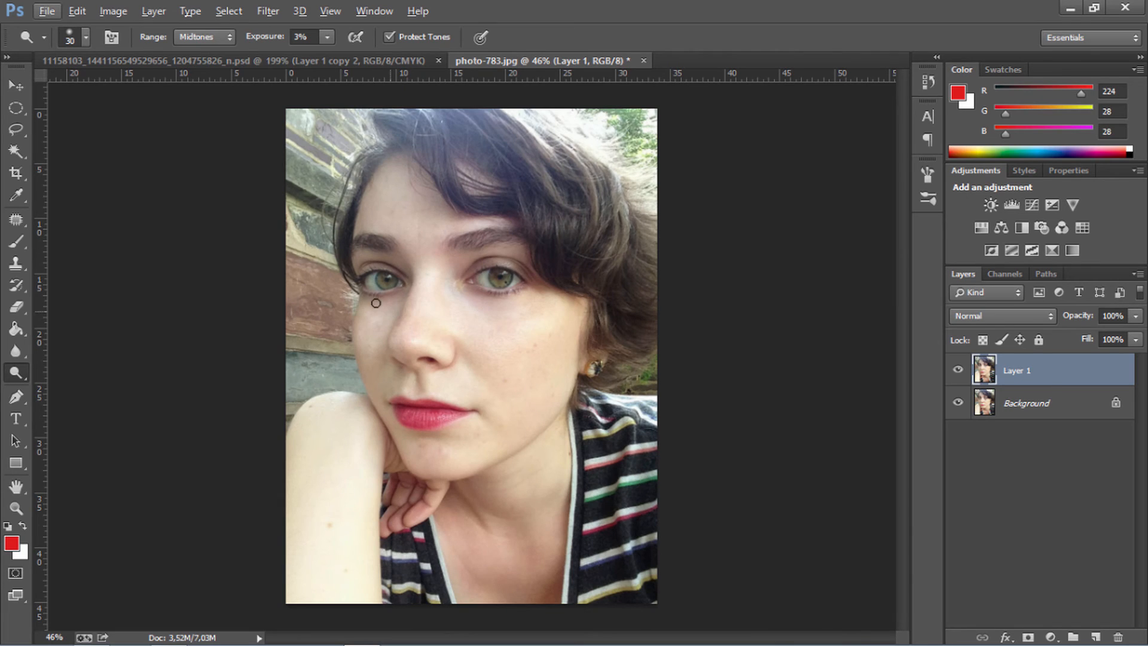
{"action": "mouse_move", "coordinate": [375, 317]}
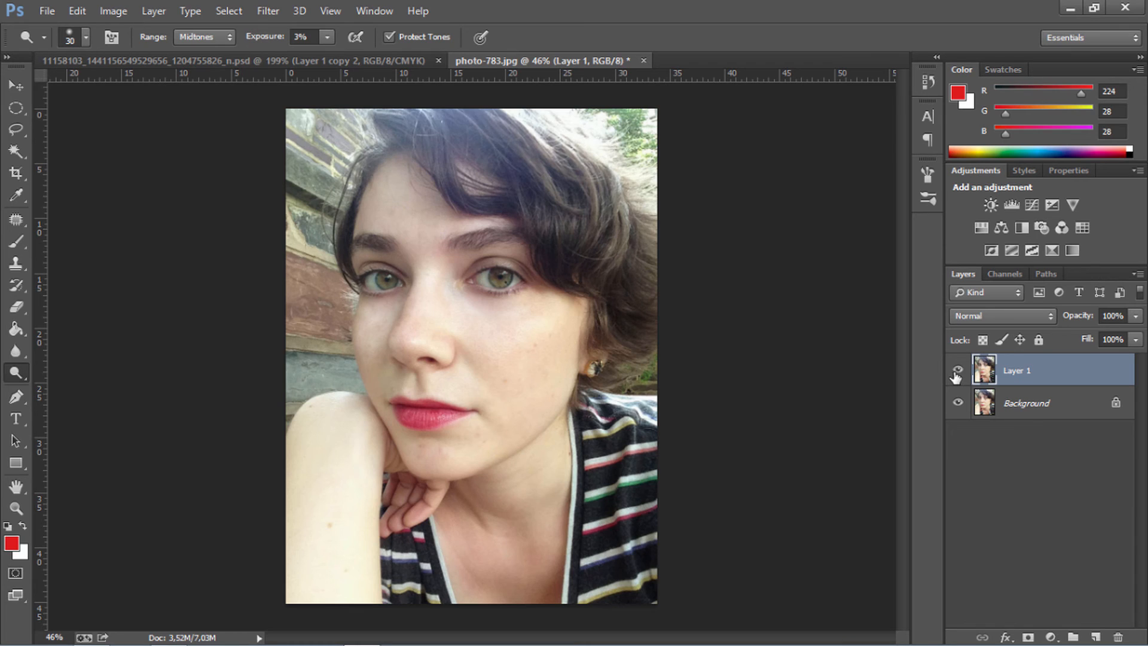
{"action": "left_click", "coordinate": [957, 370]}
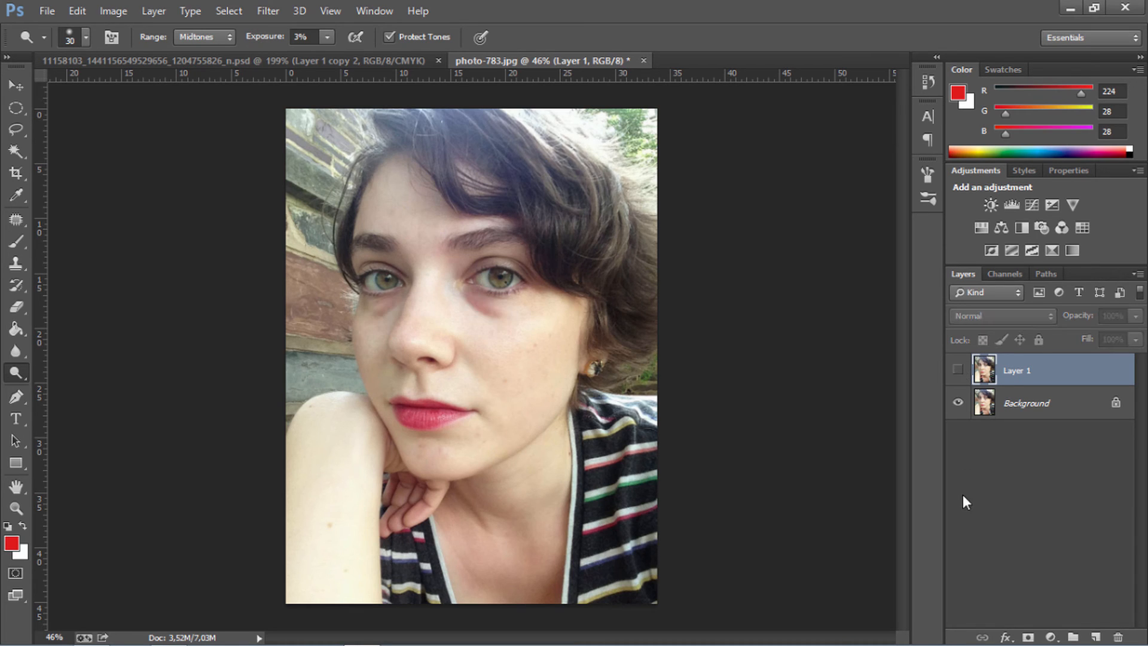
{"action": "left_click", "coordinate": [957, 369]}
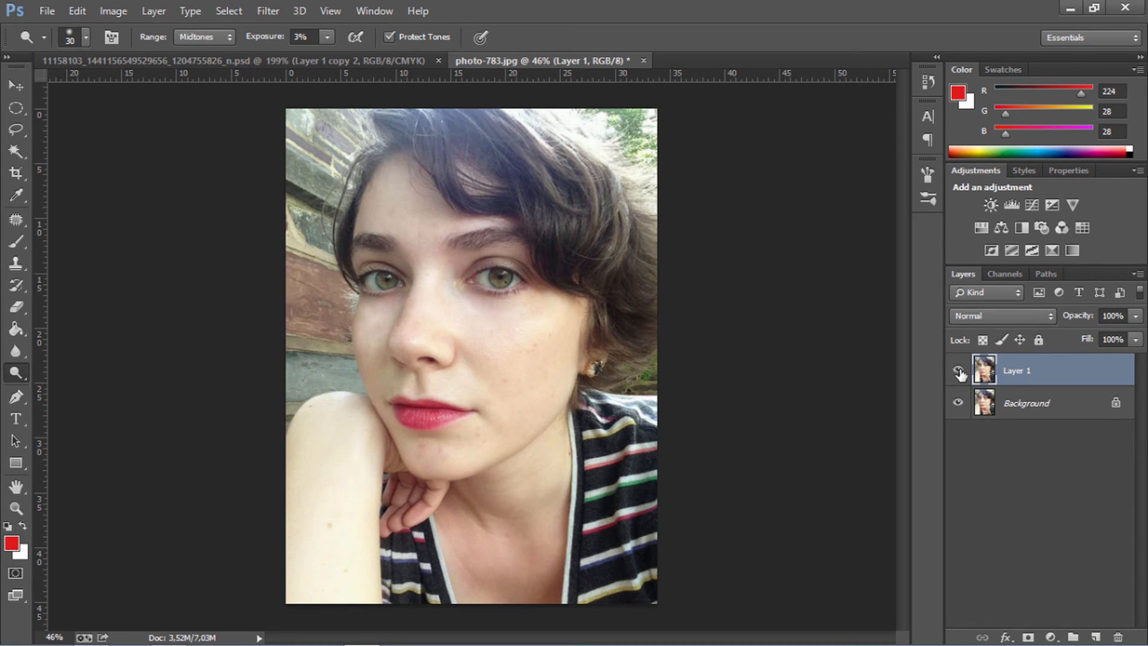